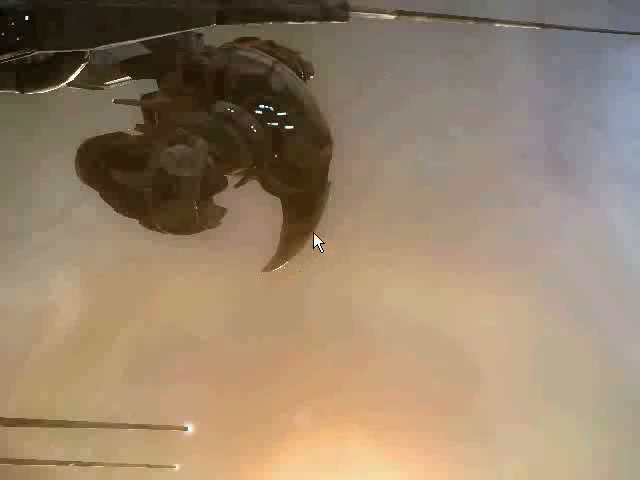
mouse_move(308, 232)
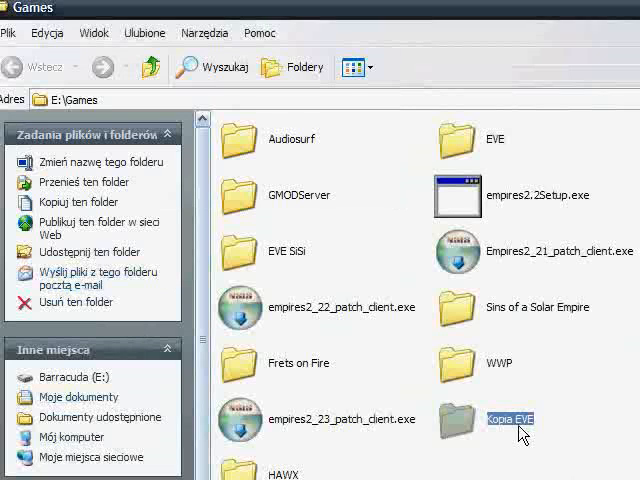
- Rename the 'Kopia EVE' folder in E:\Games via Zmień nazwę
right_click(510, 419)
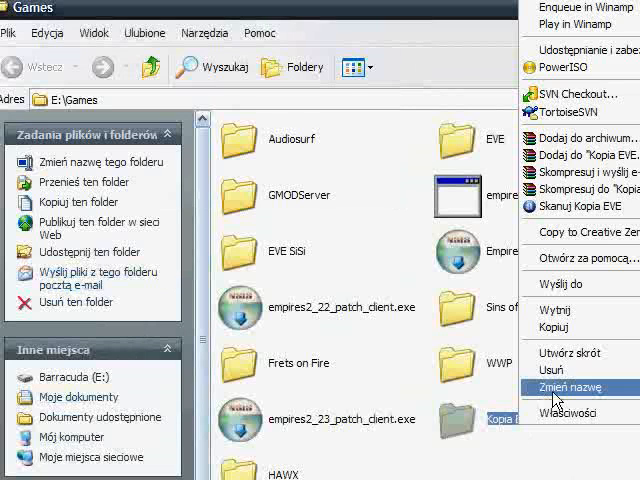
click(565, 387)
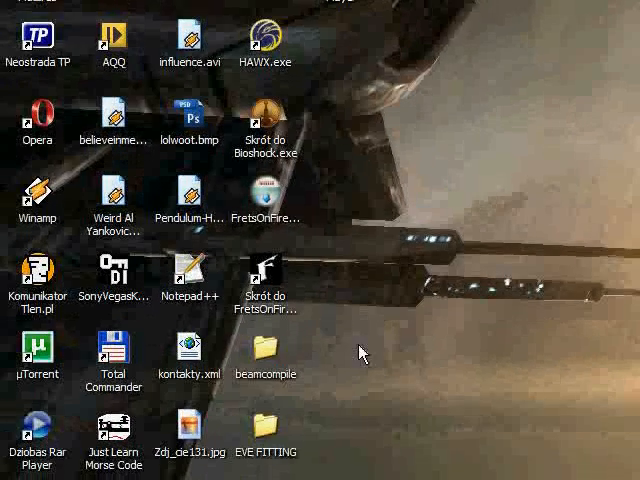
mouse_move(200, 400)
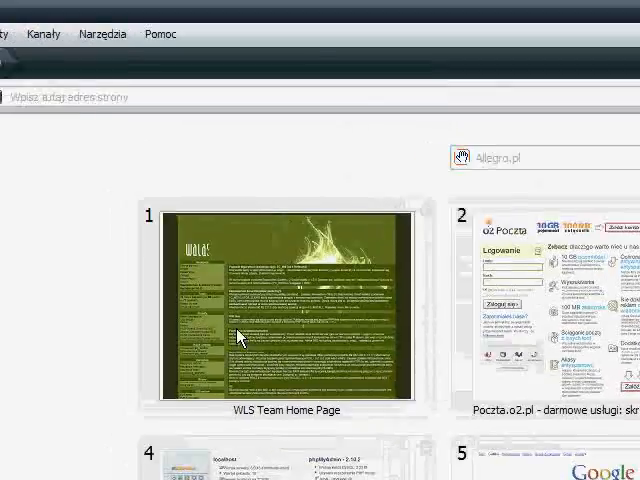
- Enter 'eveo' in Opera's address bar and pick the eveonline.com suggestion
text(eveo)
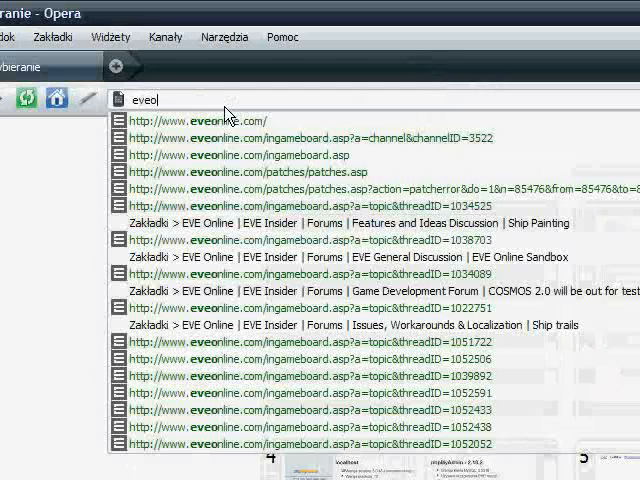
click(190, 120)
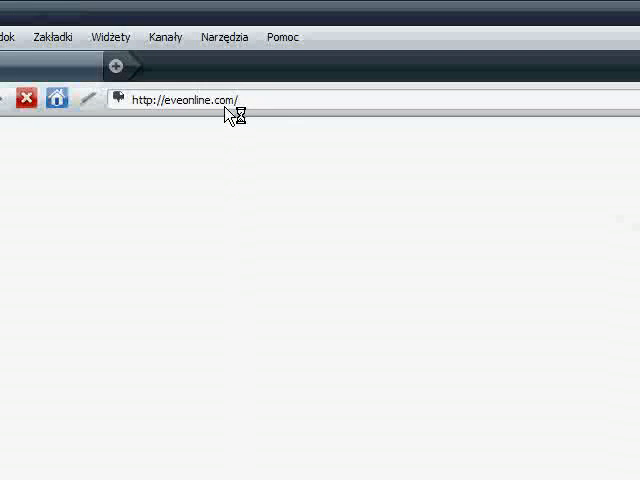
- Load eveonline.com, show Windows patches, and download the TQ to Singularity patch
key(Return)
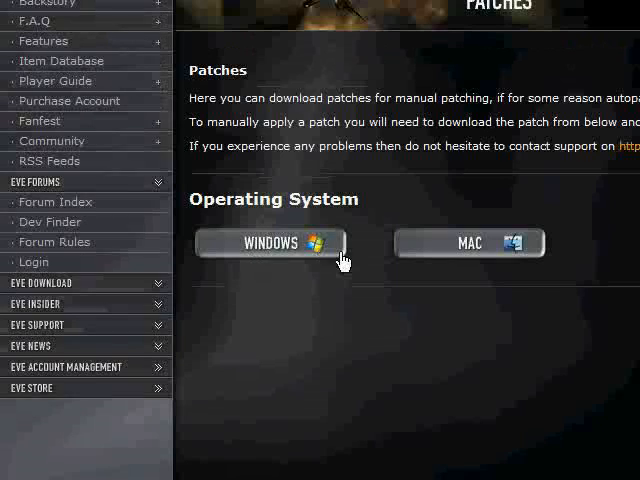
click(268, 243)
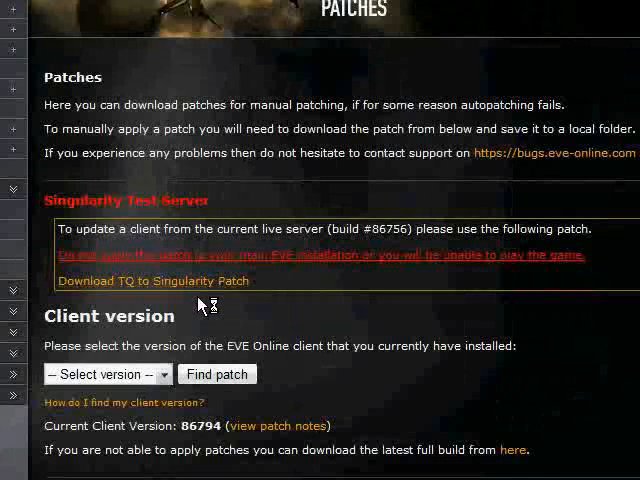
click(152, 280)
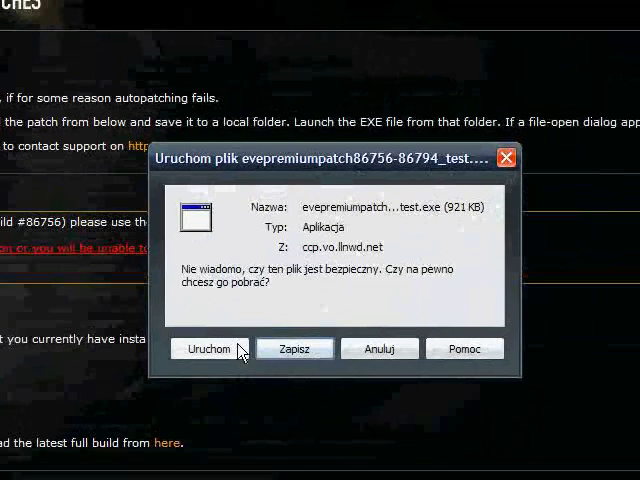
- Choose Uruchom so the evepremiumpatch test file runs after downloading
click(210, 348)
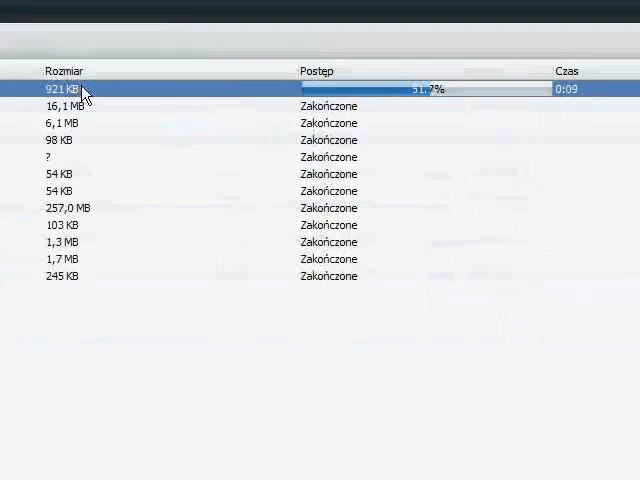
mouse_move(80, 91)
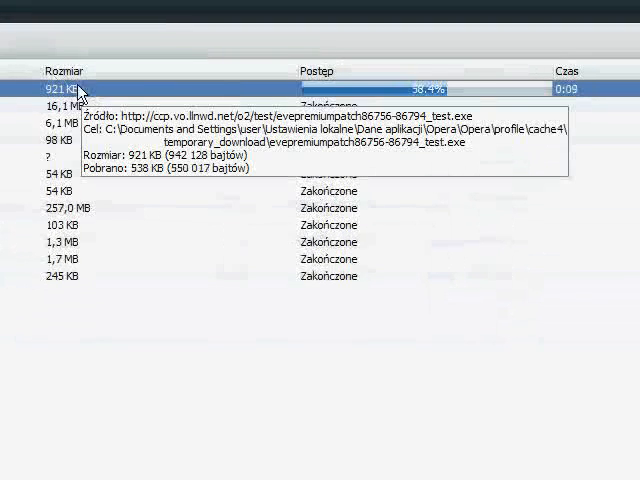
mouse_move(118, 140)
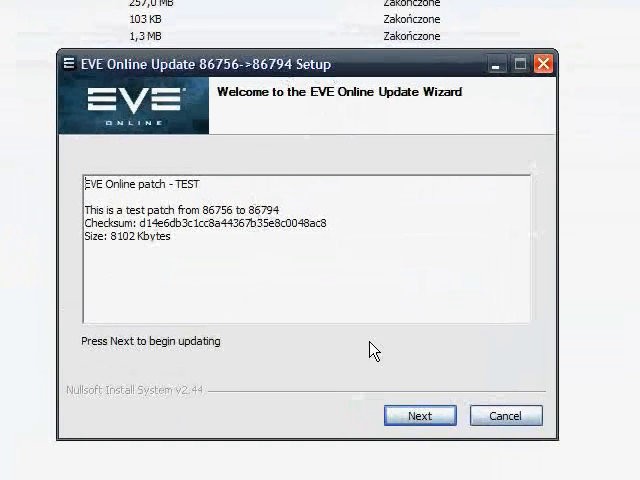
mouse_move(337, 288)
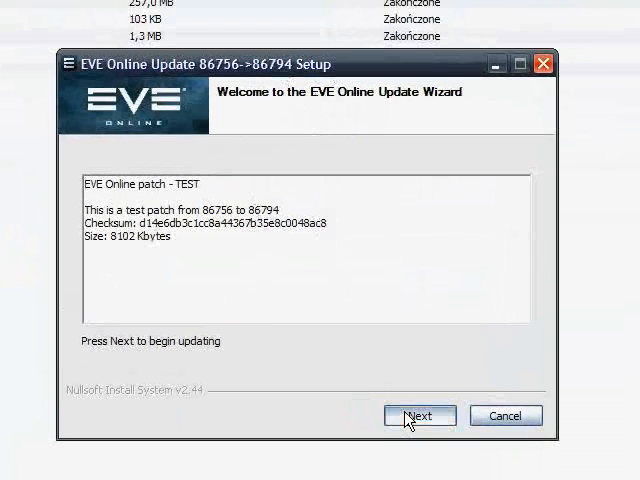
- Start the update wizard, accept the test-patch warning, and browse for a destination
click(419, 415)
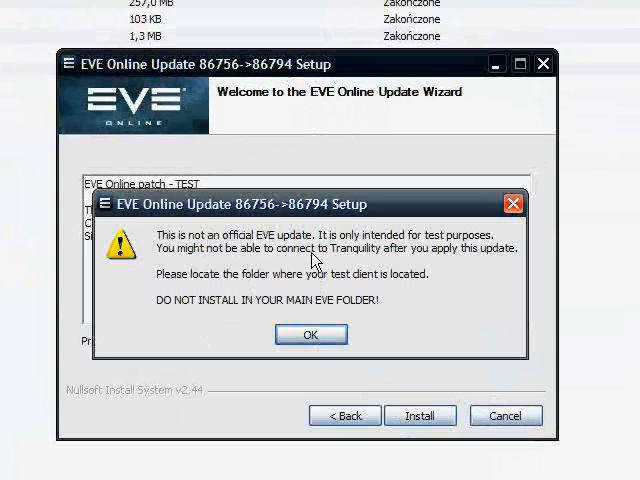
click(310, 334)
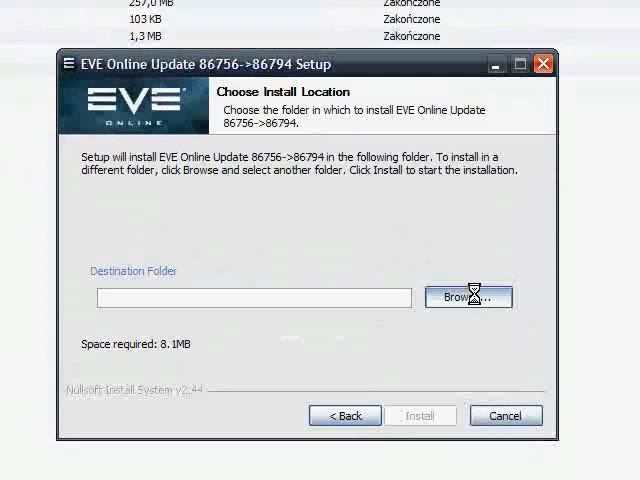
click(467, 297)
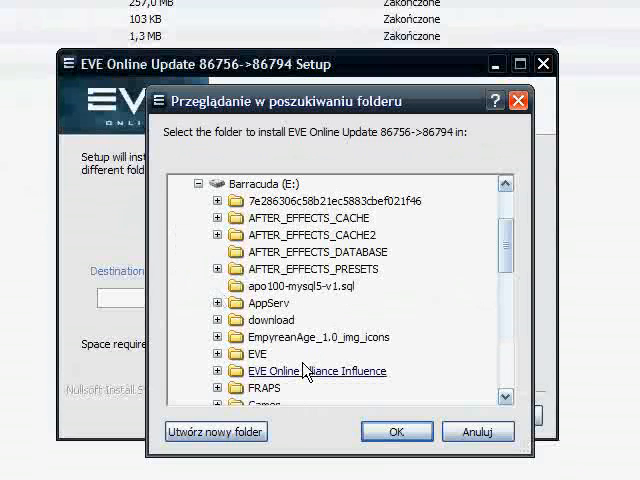
- Select E:\Games\EVE Singularity as the update's destination folder
click(256, 354)
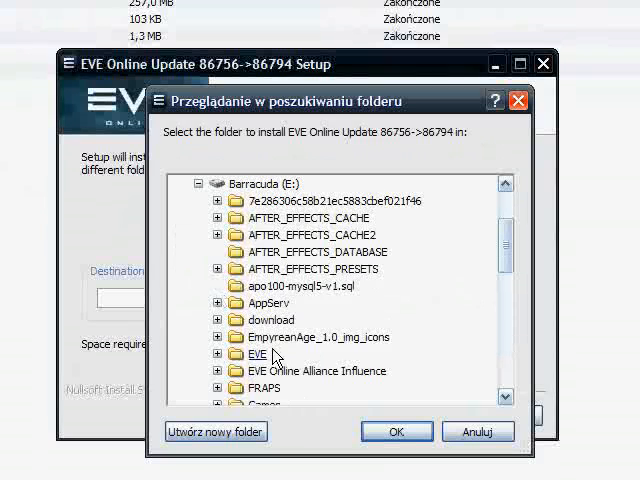
scroll(down, 3)
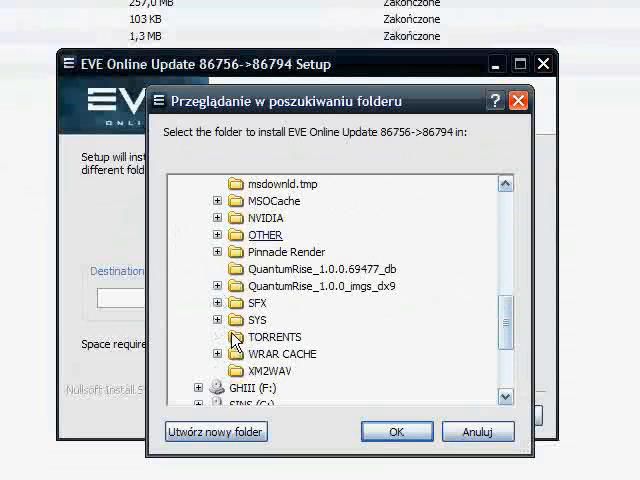
scroll(up, 3)
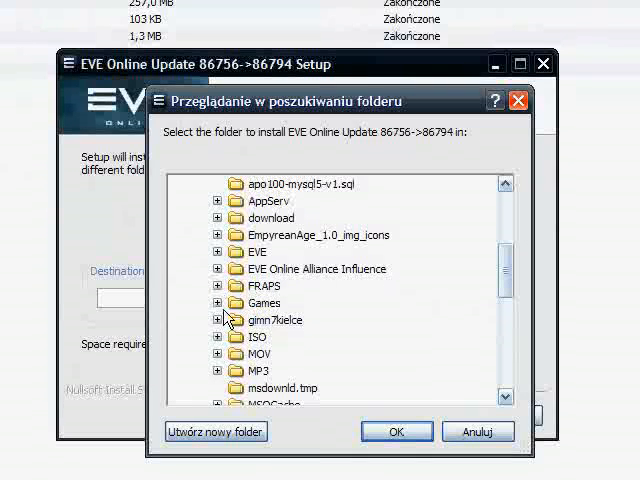
click(217, 303)
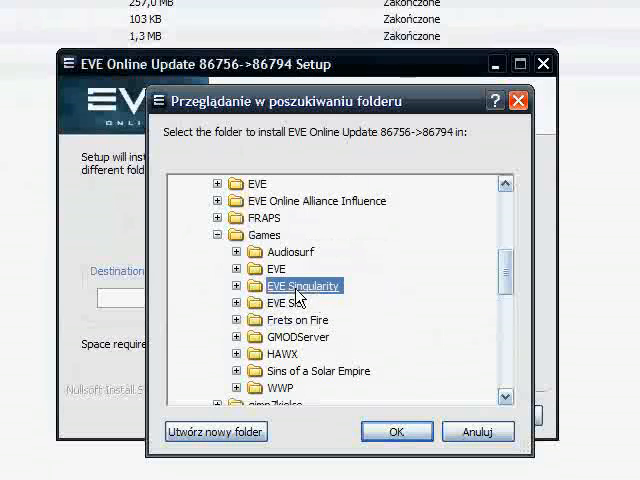
click(237, 286)
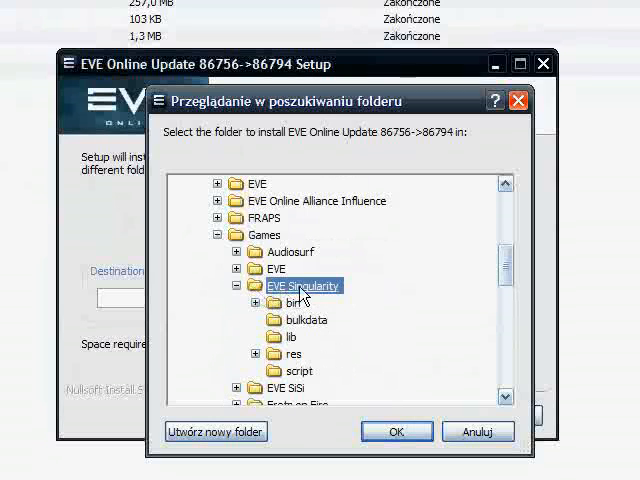
click(396, 431)
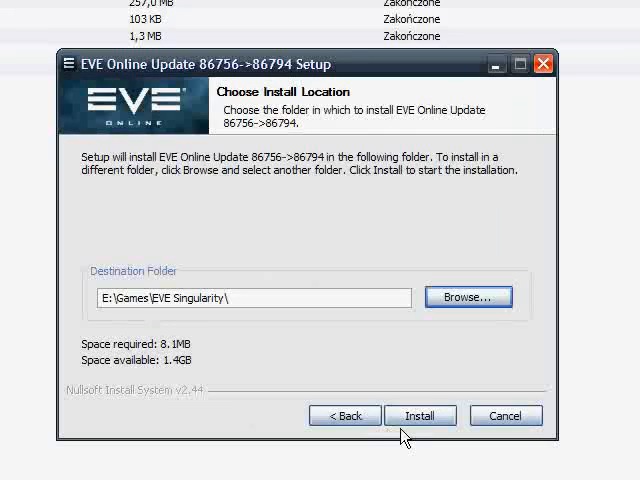
- Install the EVE Online 86756->86794 update into EVE Singularity
click(419, 415)
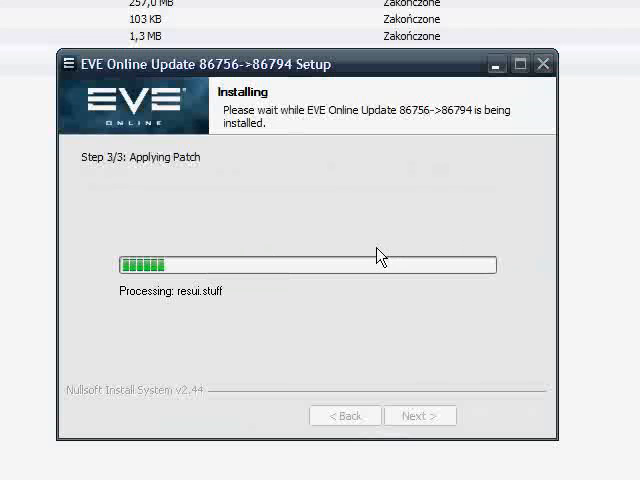
mouse_move(336, 263)
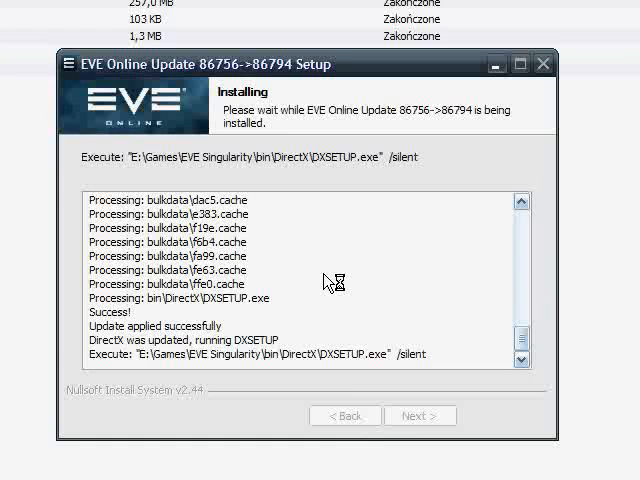
mouse_move(326, 280)
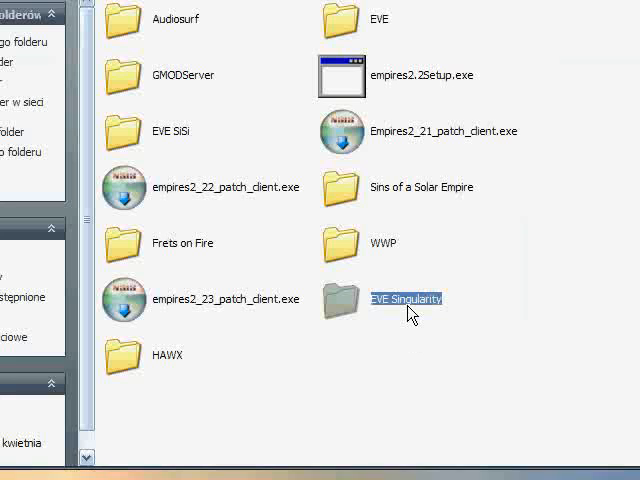
mouse_move(405, 313)
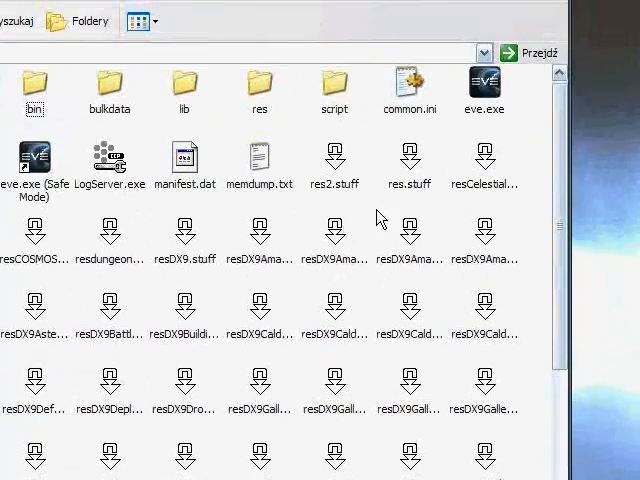
- Scroll the EVE Singularity folder's files and select eve.exe
scroll(down, 3)
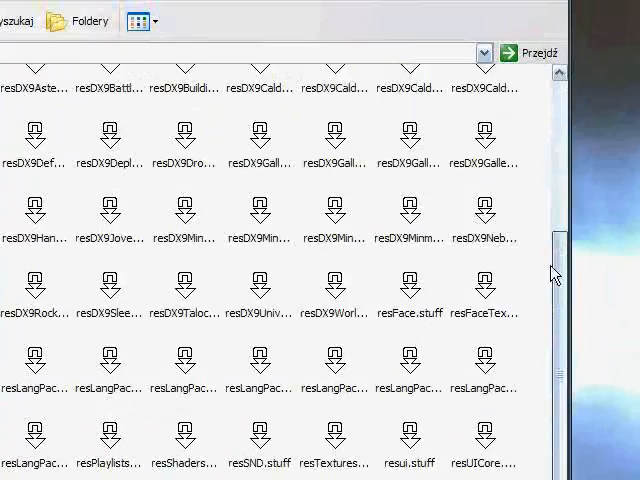
scroll(up, 3)
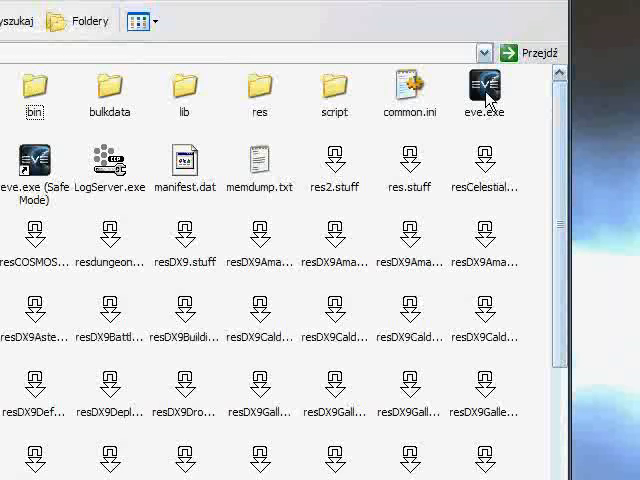
click(485, 90)
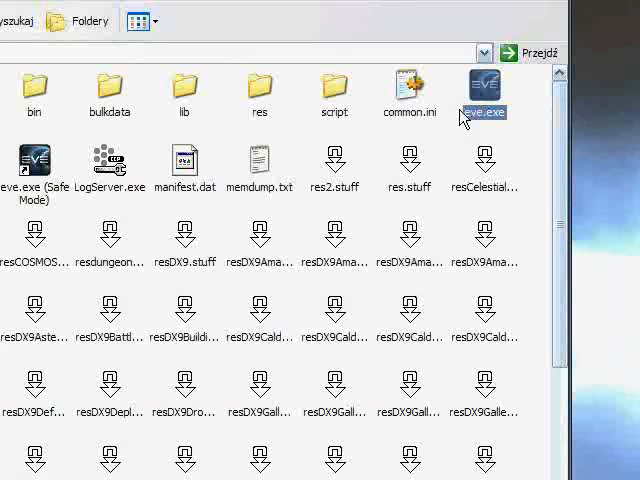
mouse_move(372, 90)
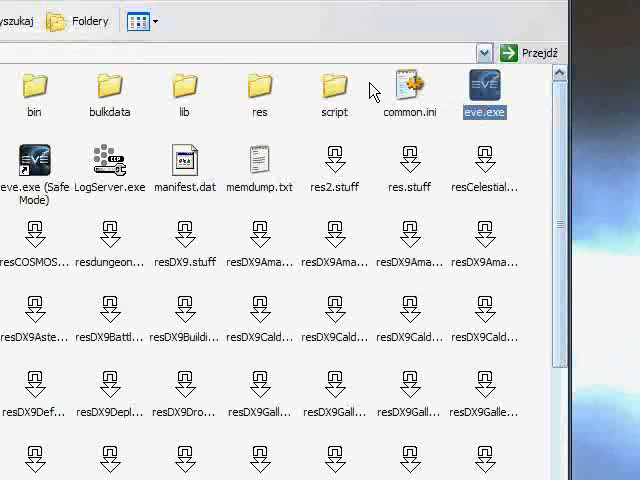
mouse_move(600, 100)
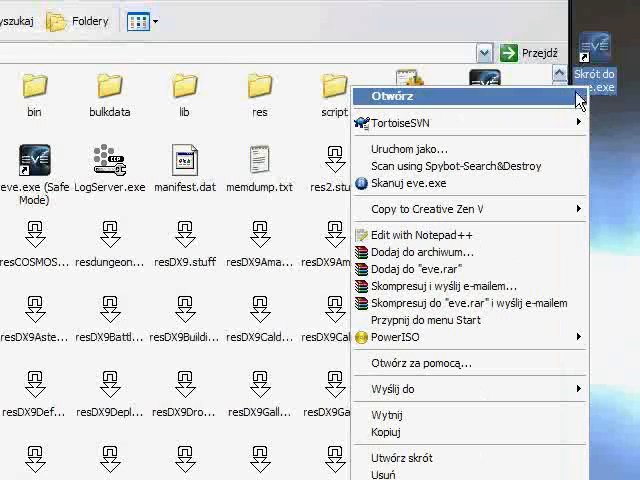
- Open the desktop eve.exe shortcut's properties to confirm its E:\Games\EVE Singularity target
click(410, 475)
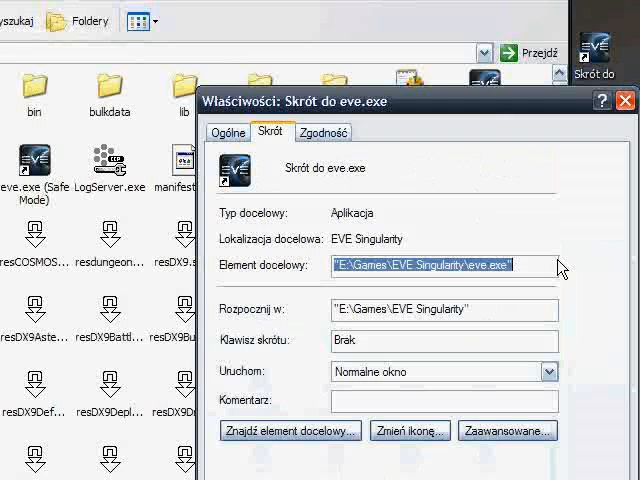